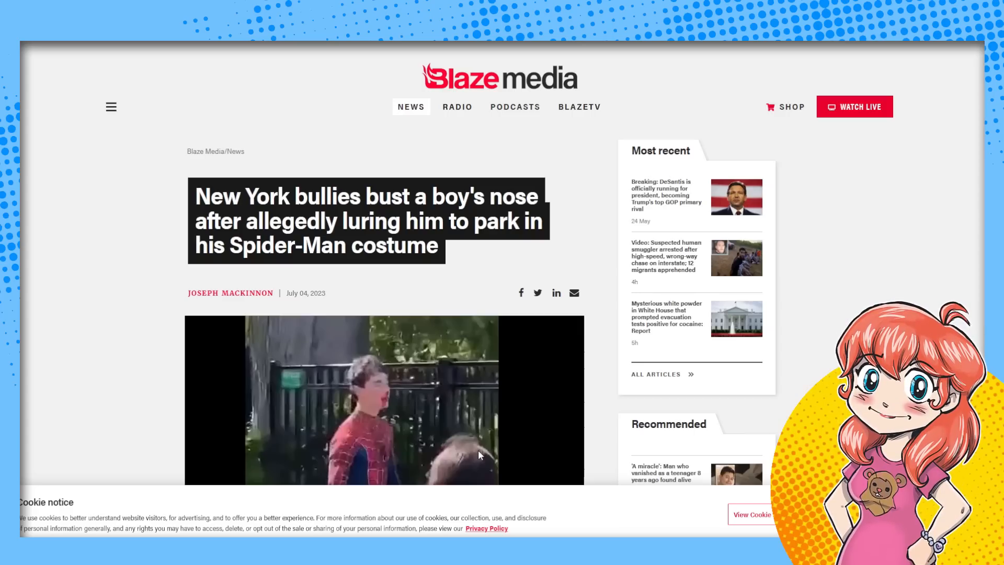
# Scroll the Blaze Media article past the headline and video to its opening paragraphs.
pyautogui.scroll(-3)
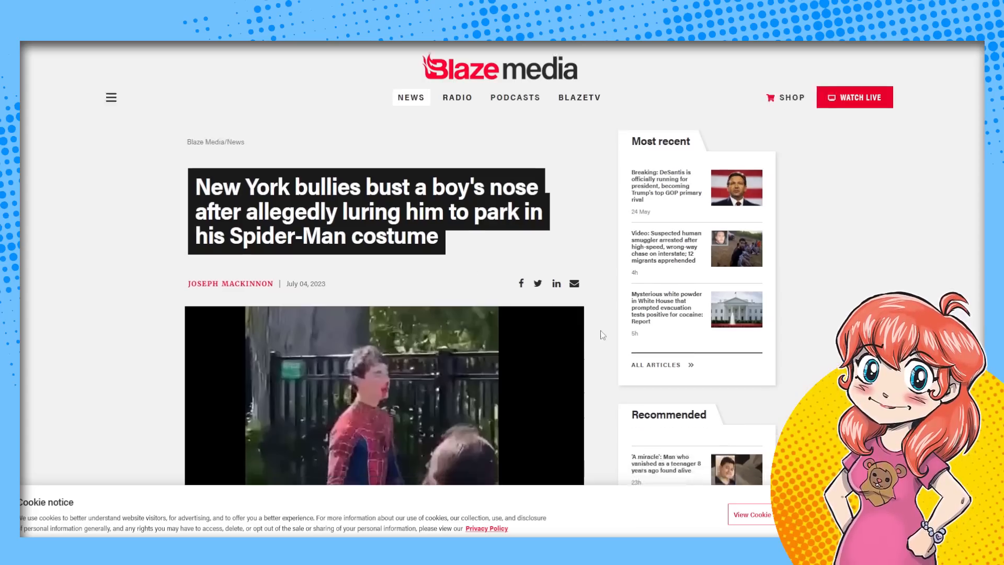
pyautogui.scroll(-3)
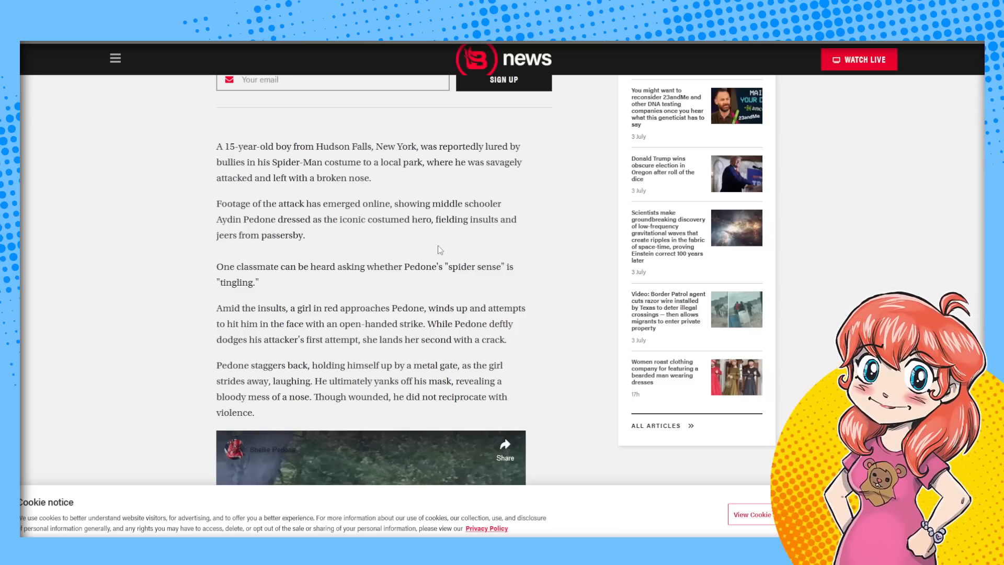
pyautogui.moveTo(320, 236)
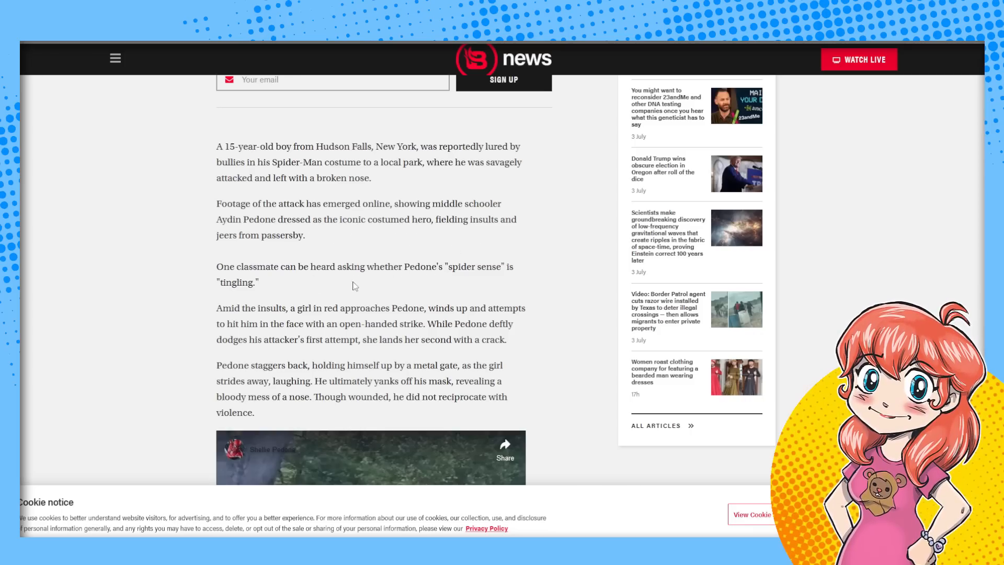
pyautogui.scroll(-3)
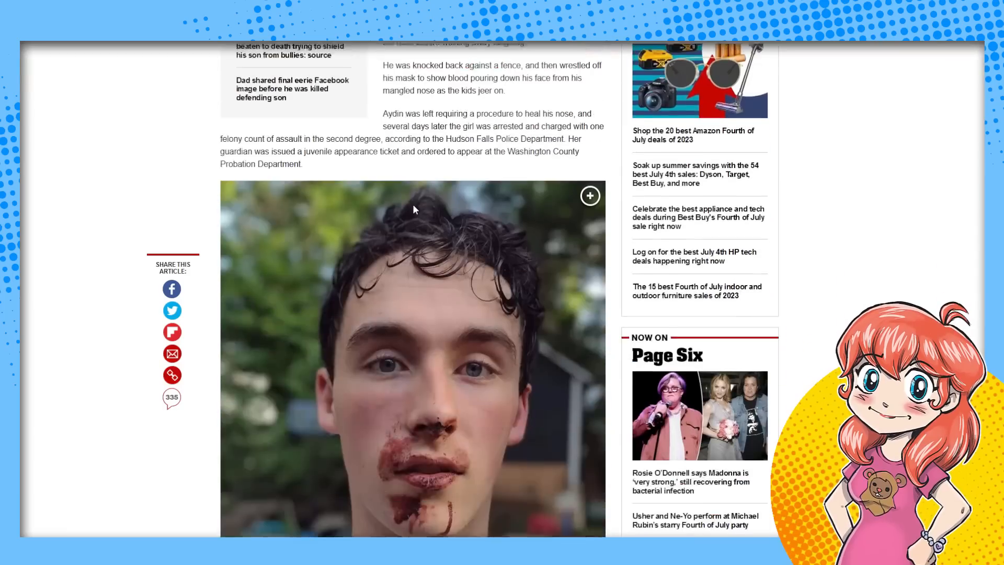
# Scroll the New York Post article to the photo of the boy's bloodied, broken nose and its caption.
pyautogui.scroll(-3)
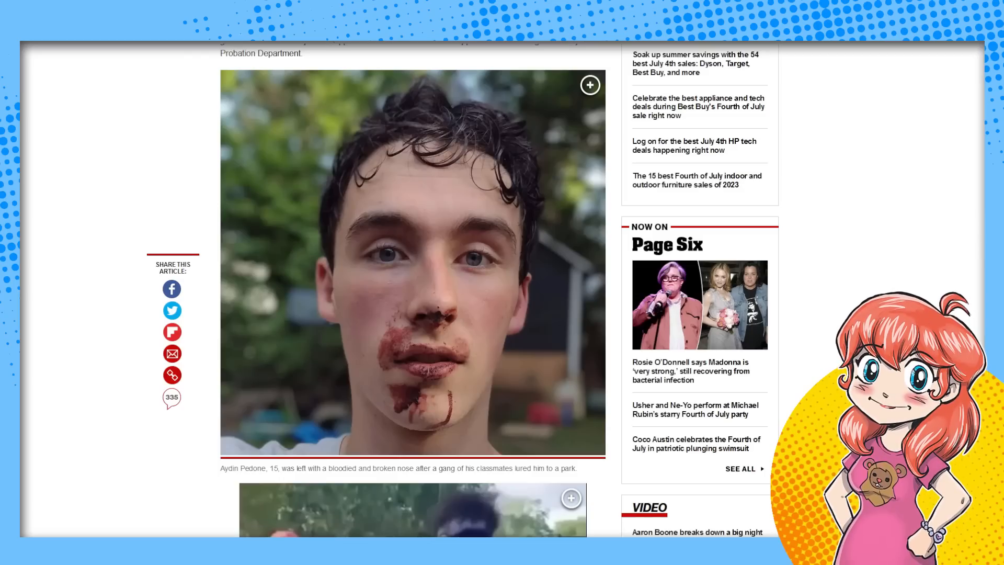
pyautogui.scroll(-3)
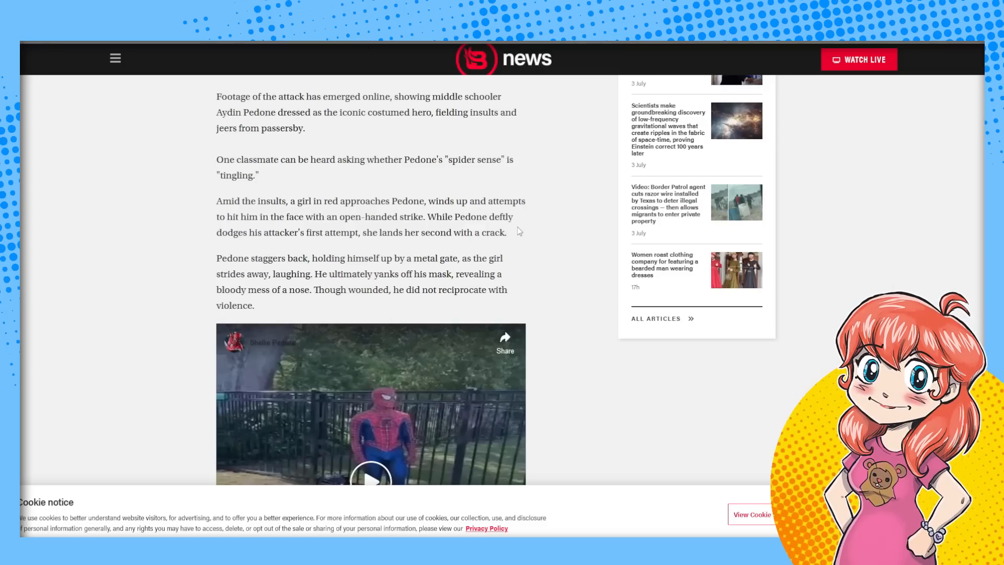
# Scroll past the embedded Facebook attack video to the police statement and the girl's felony charge.
pyautogui.scroll(-3)
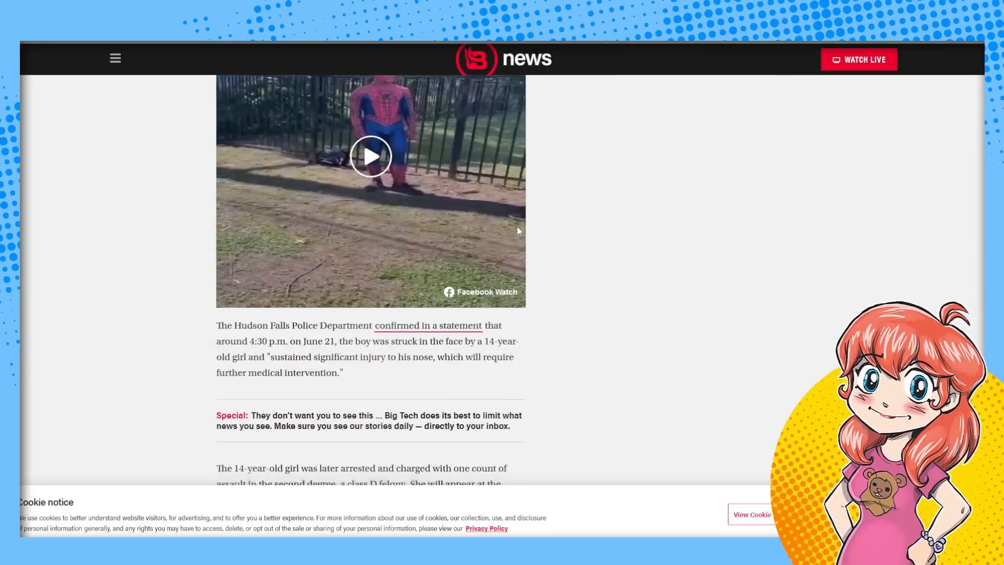
pyautogui.scroll(-3)
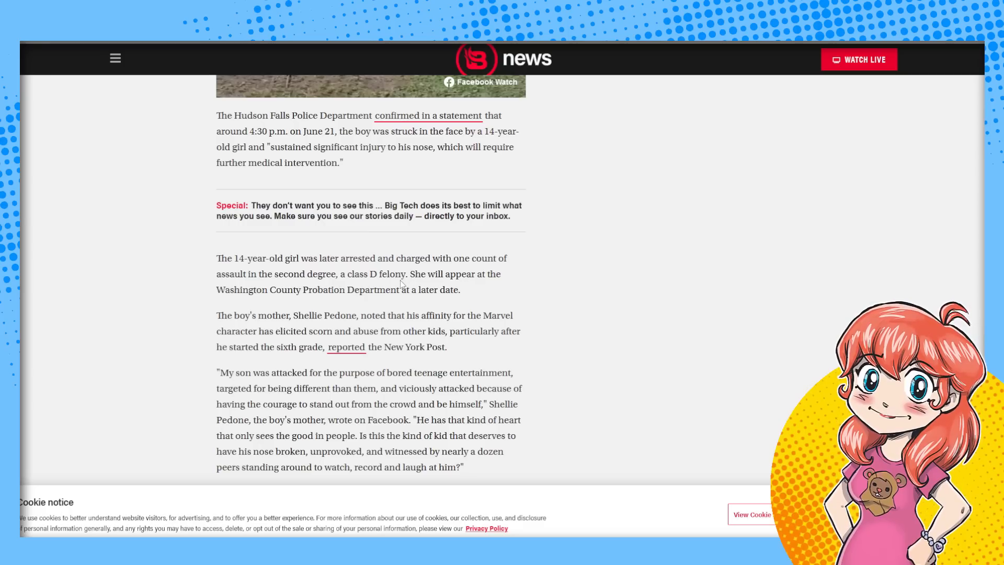
pyautogui.moveTo(530, 292)
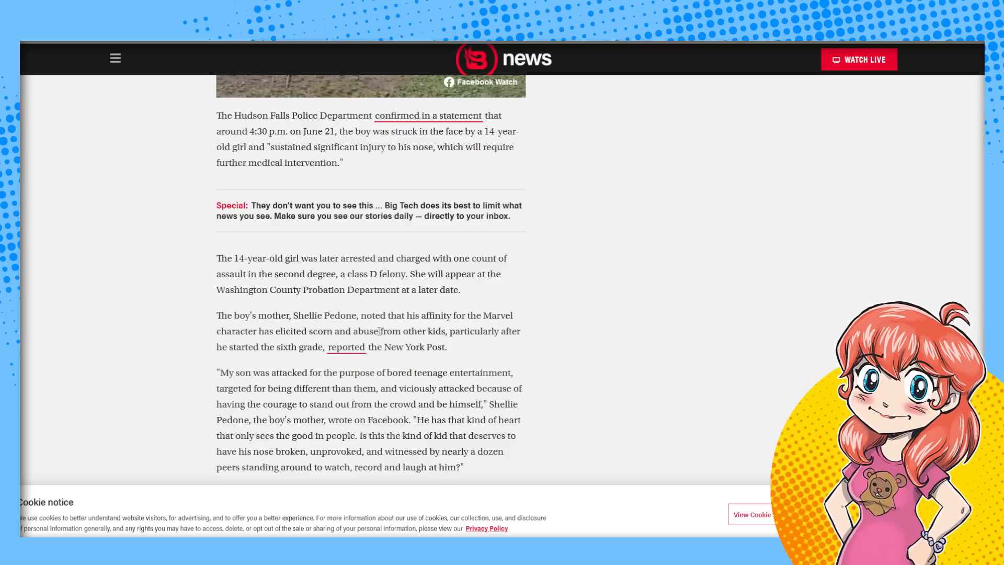
# Scroll to the mother's Facebook quote and the paragraphs on community support for Aydin.
pyautogui.scroll(-3)
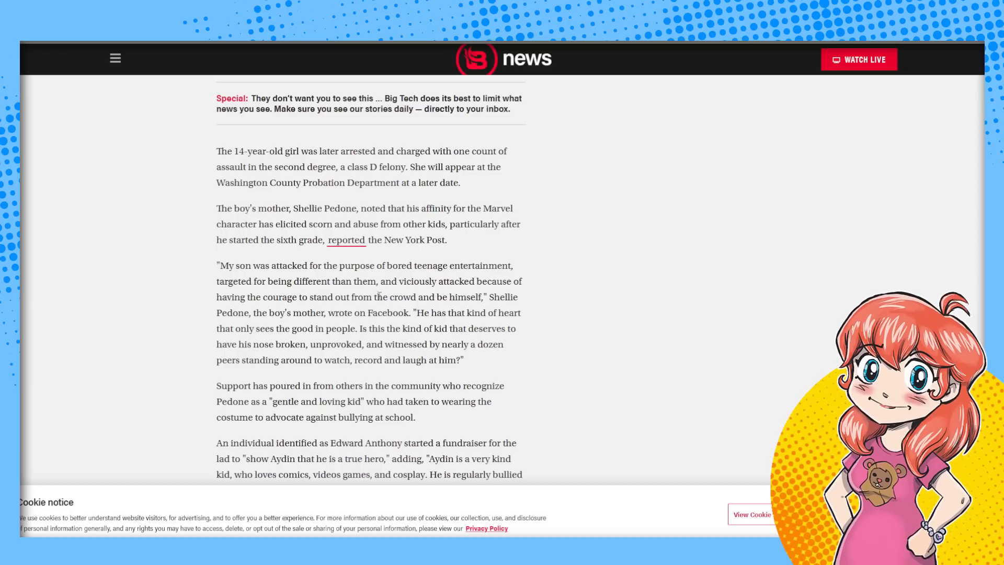
pyautogui.moveTo(362, 310)
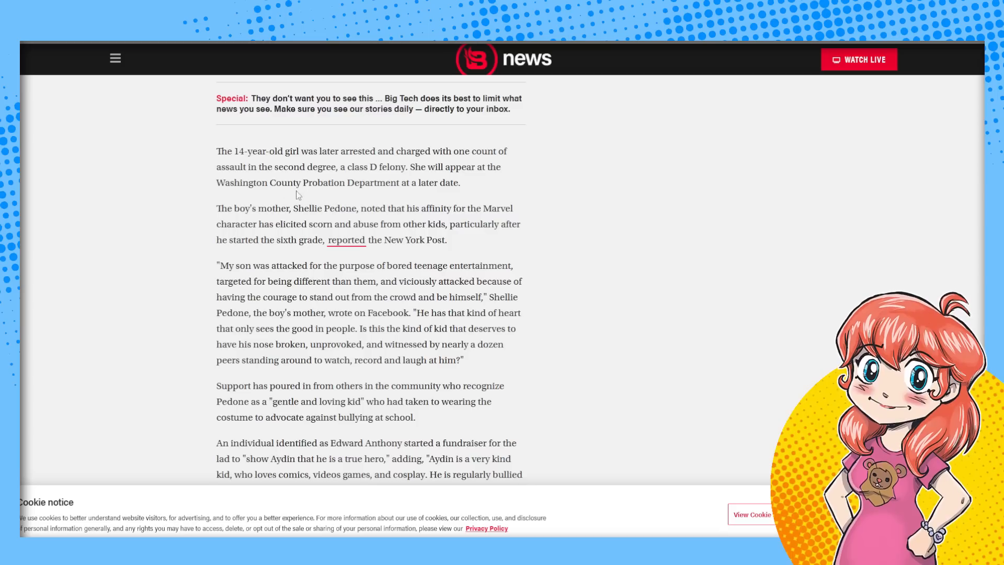
pyautogui.moveTo(180, 198)
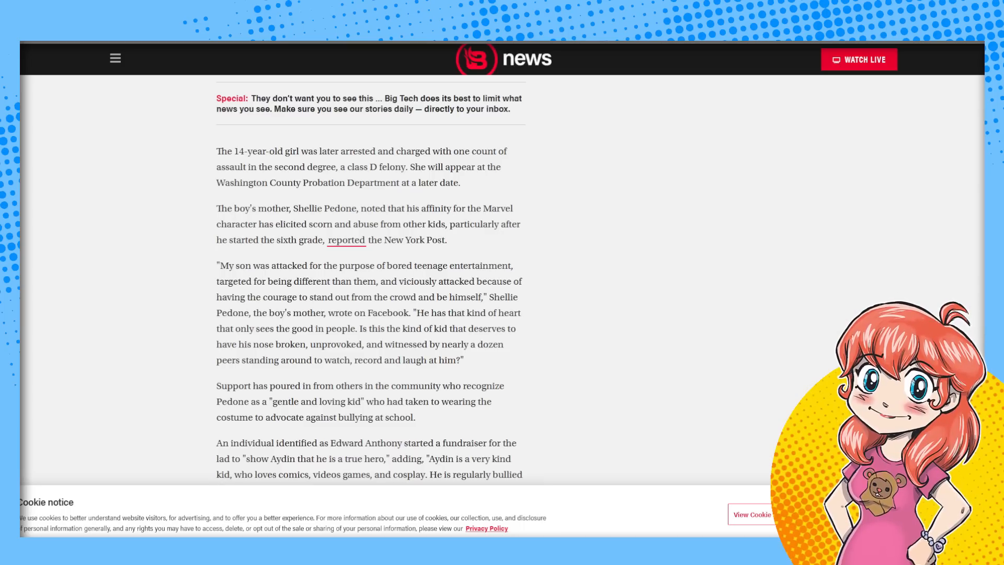
# Reach the paragraph on the $11,455 fundraiser and follow the GoFundMe link in the article.
pyautogui.scroll(-3)
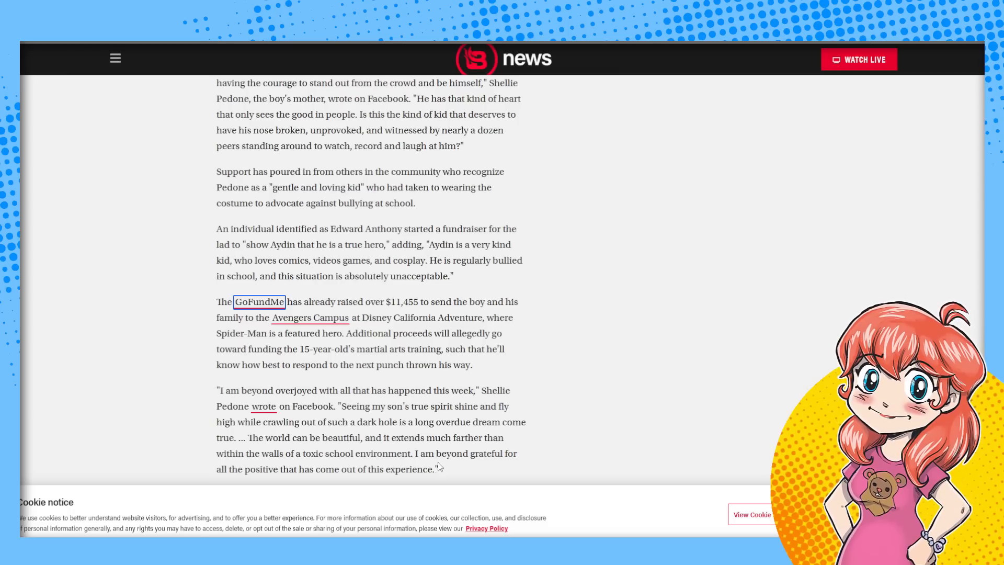
pyautogui.moveTo(392, 487)
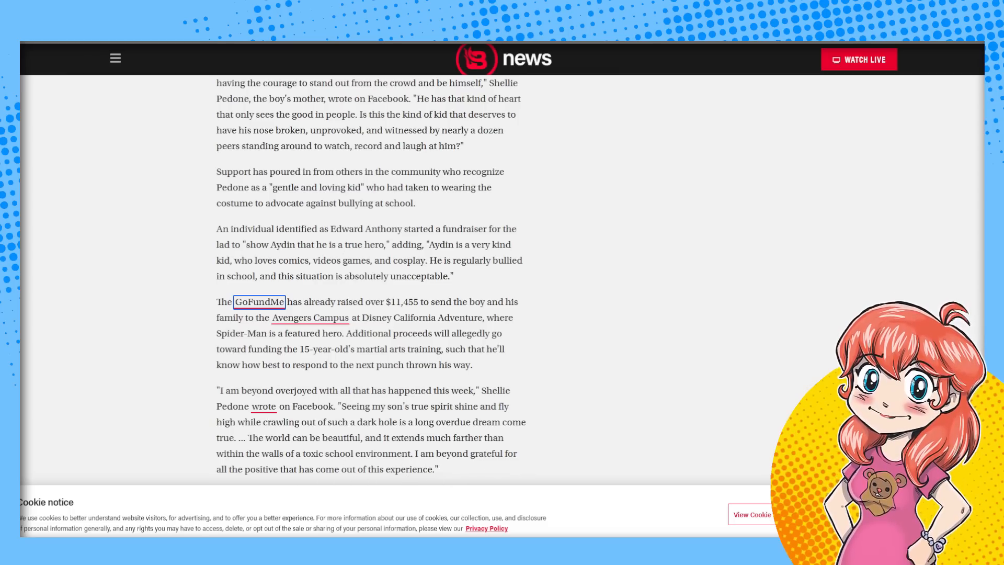
pyautogui.click(259, 306)
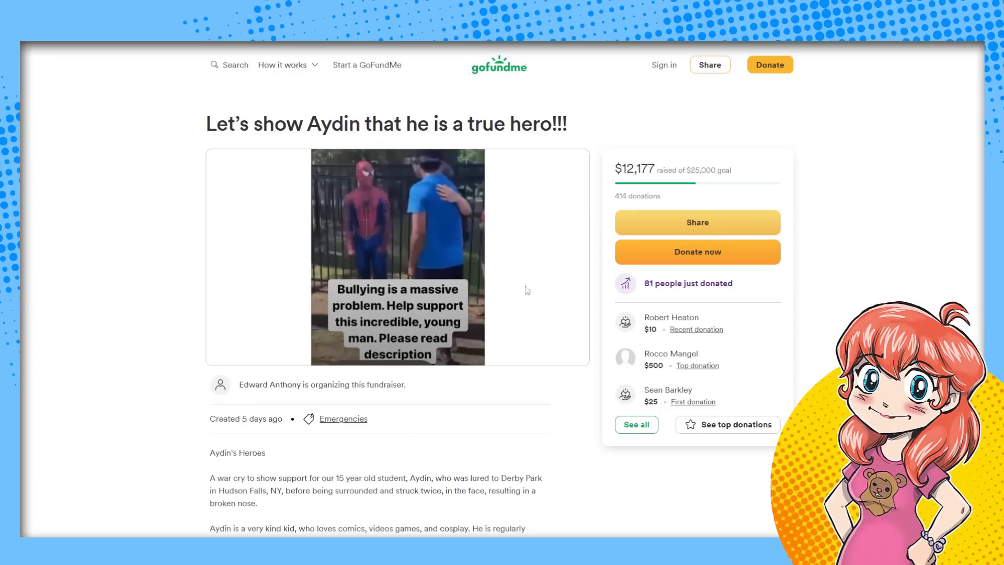
pyautogui.moveTo(486, 337)
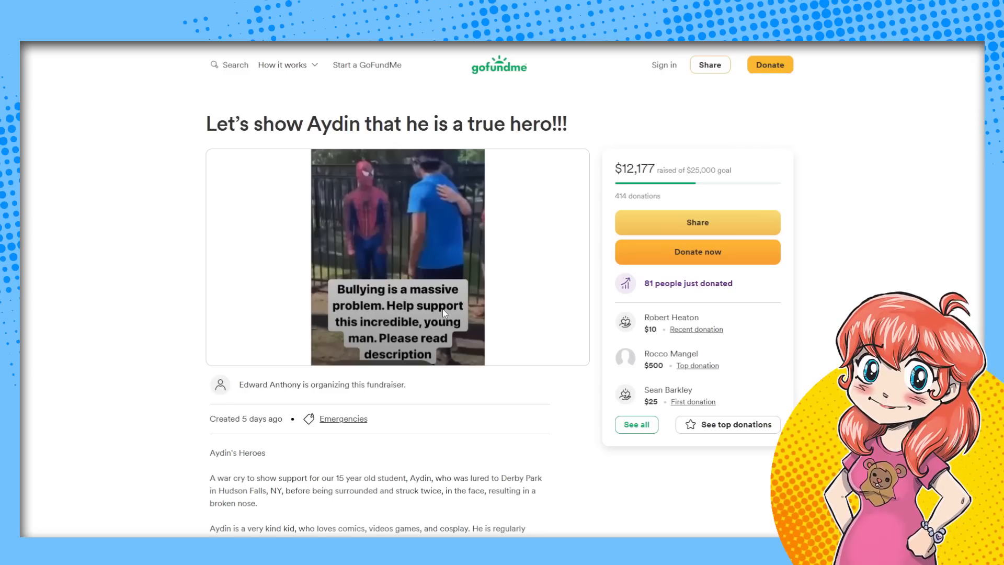
# Scroll the GoFundMe campaign at $12,177 of $25,000 to its full description and organizer details.
pyautogui.scroll(-3)
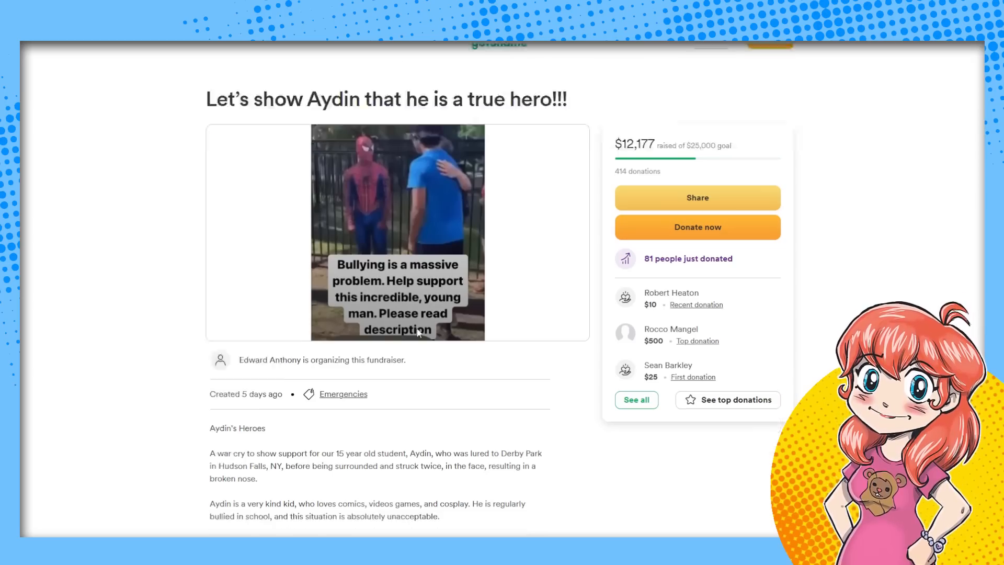
pyautogui.scroll(-3)
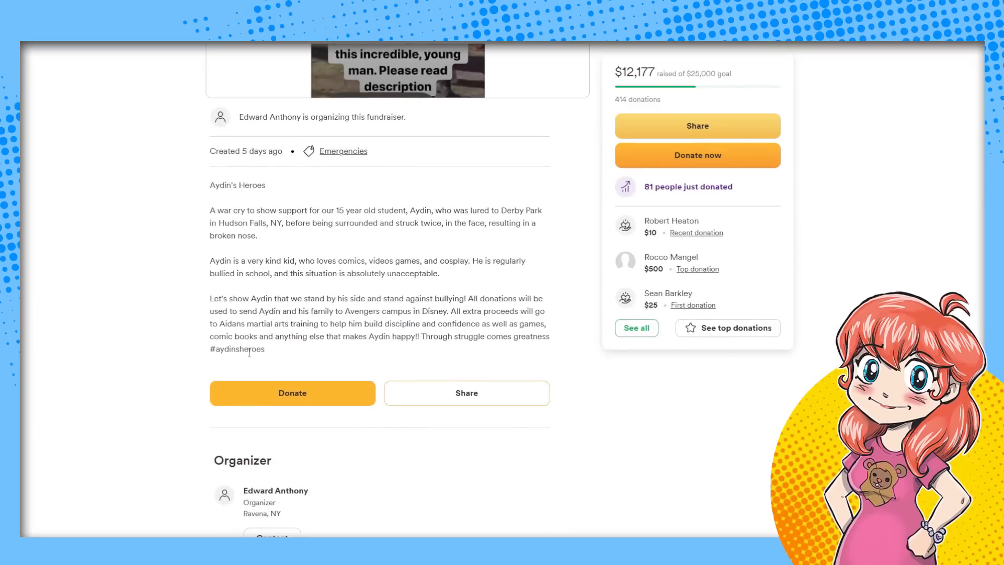